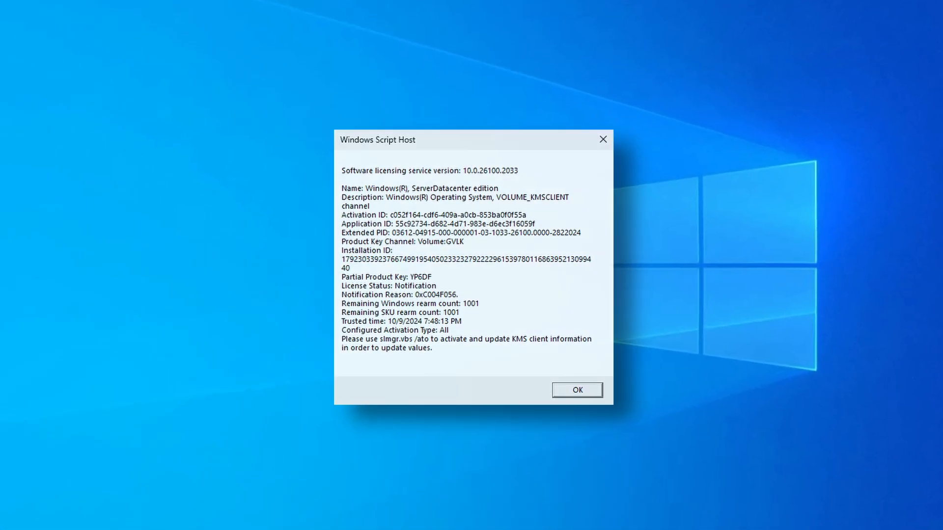
- Show the Windows Server menu listing evaluation versions from 2025 Preview back to 2016
left_click(575, 390)
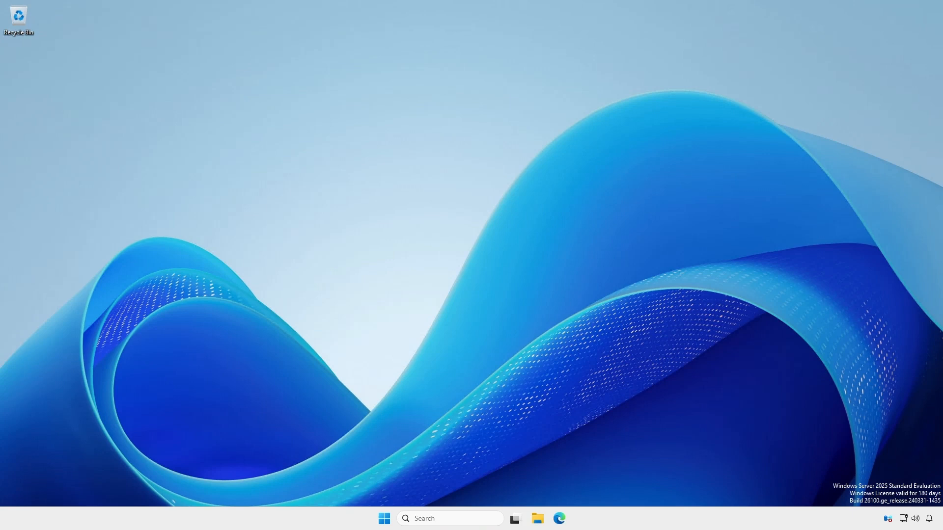
left_click(558, 518)
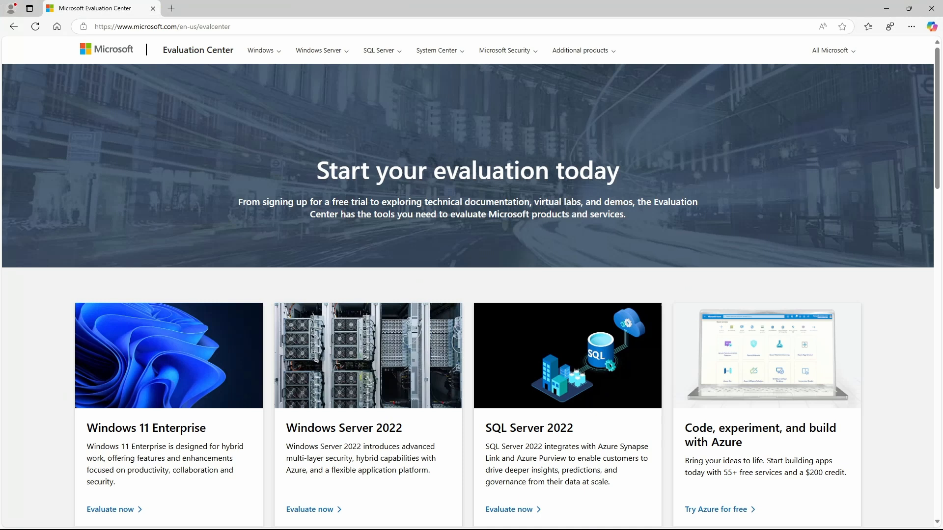
mouse_move(306, 106)
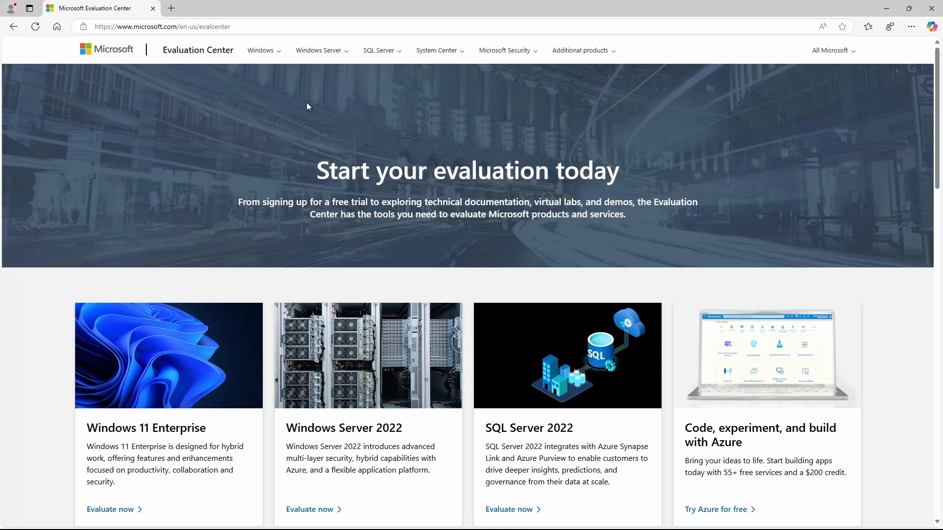
left_click(320, 50)
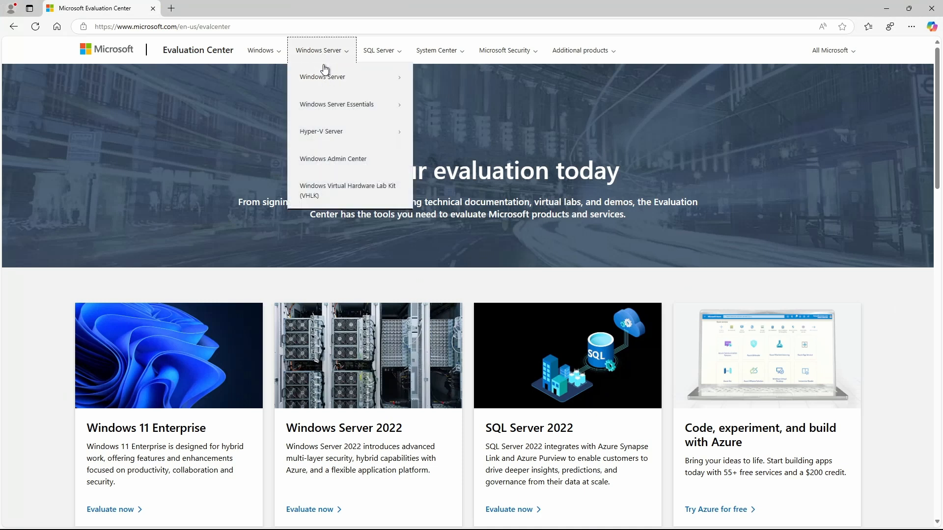
mouse_move(323, 76)
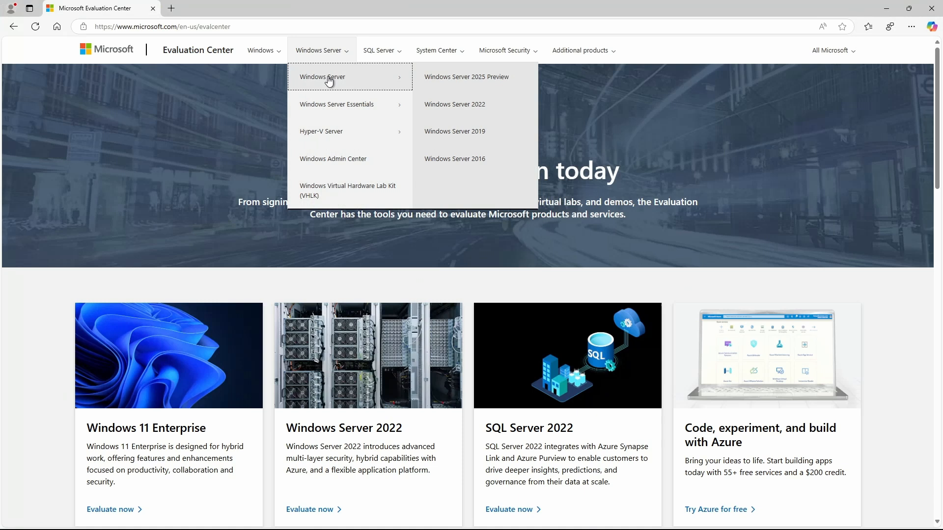
mouse_move(466, 77)
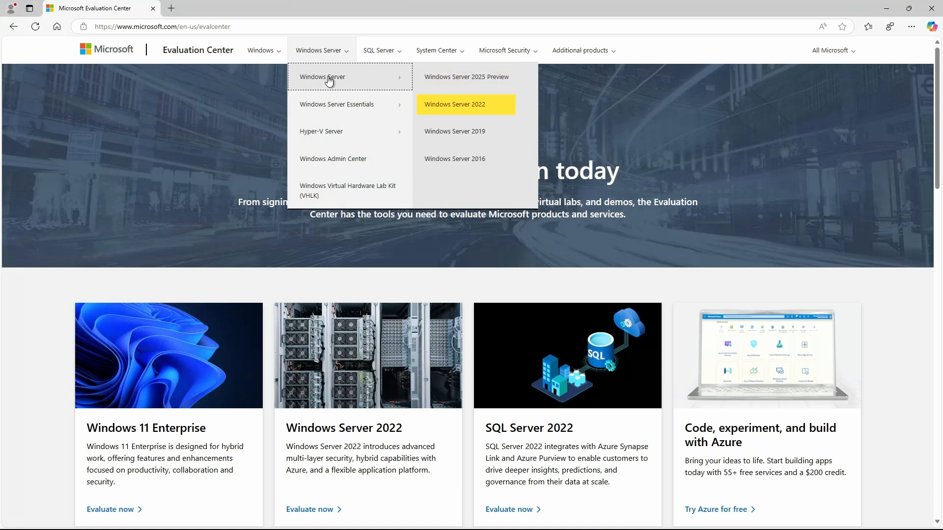
mouse_move(454, 159)
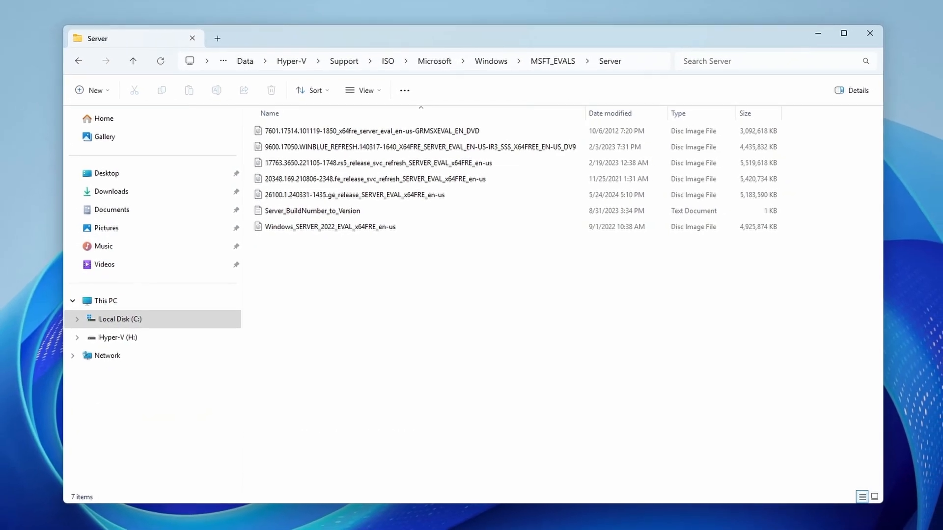
left_click_drag(132, 38, 147, 50)
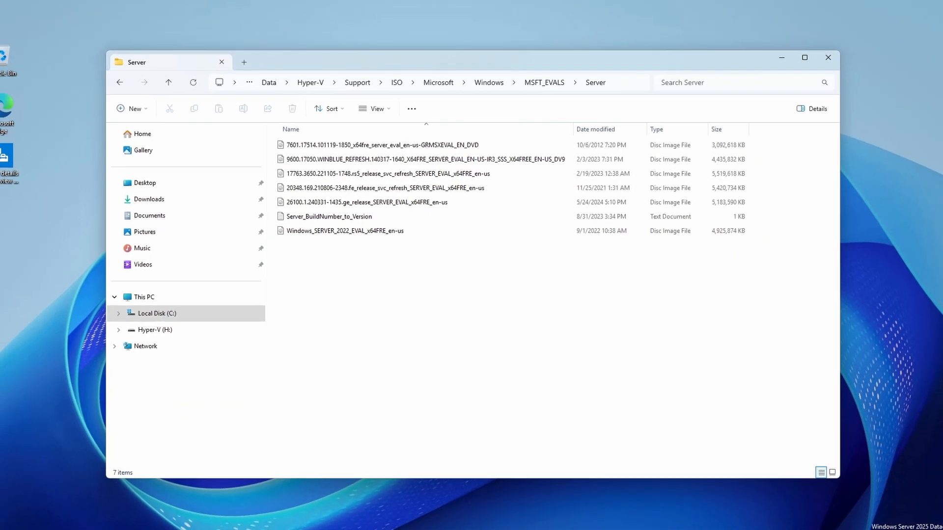
left_click(827, 57)
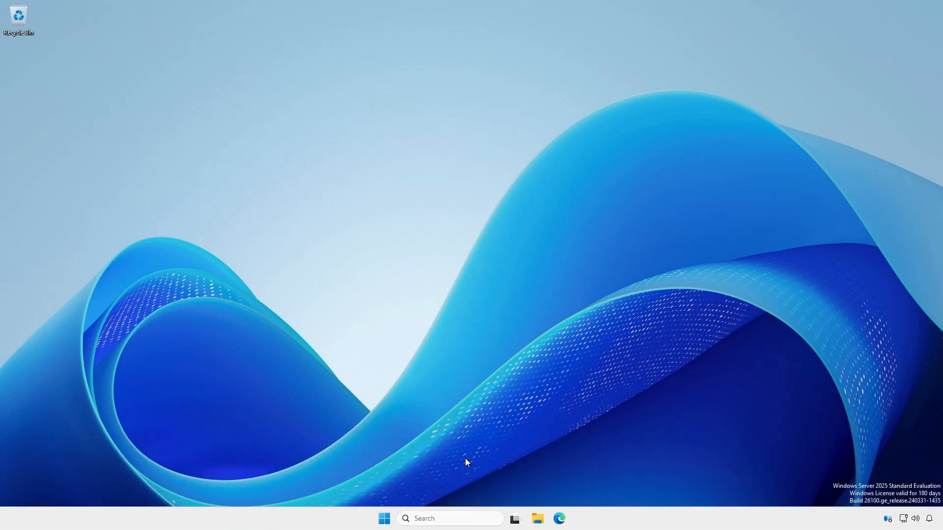
mouse_move(384, 519)
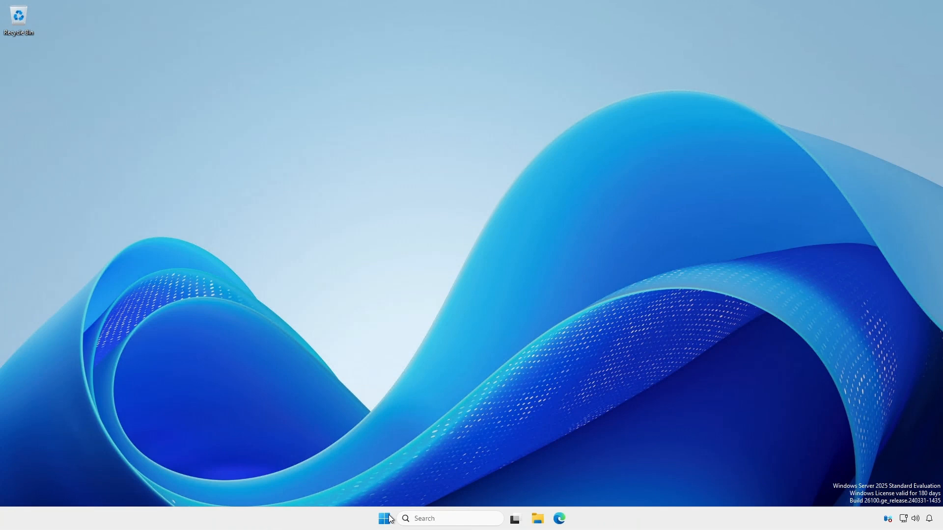
mouse_move(382, 384)
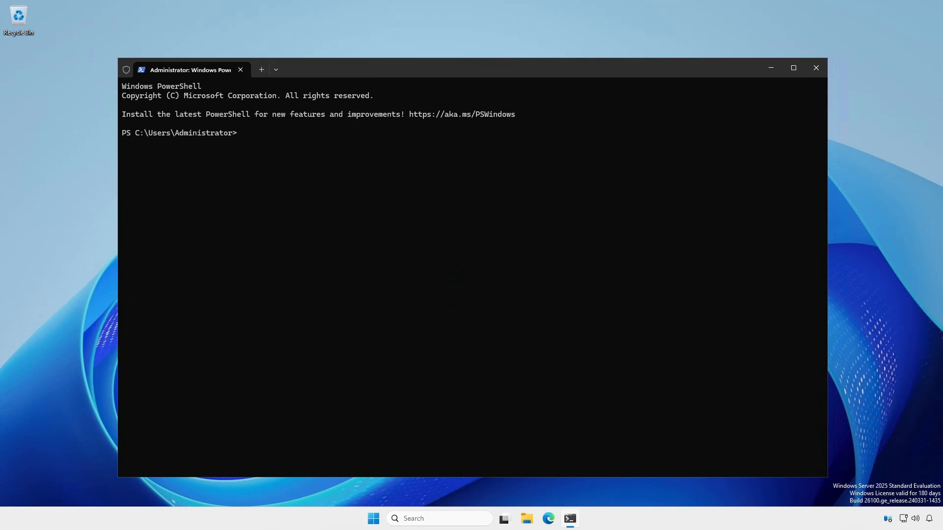
- Check the current edition is ServerStandardEval via dism, then review slmgr /dlv and winver details
type("dism /online /get-currentedition")
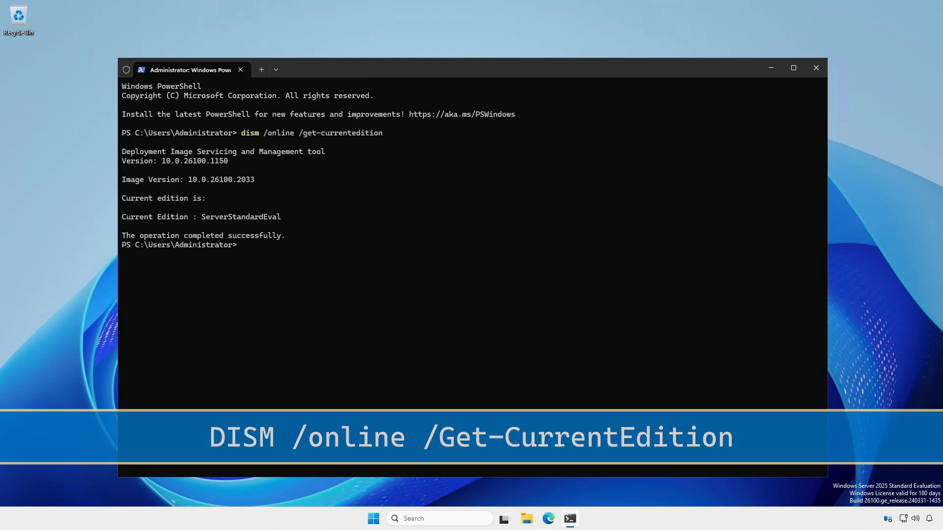
type("slmgr /dlv")
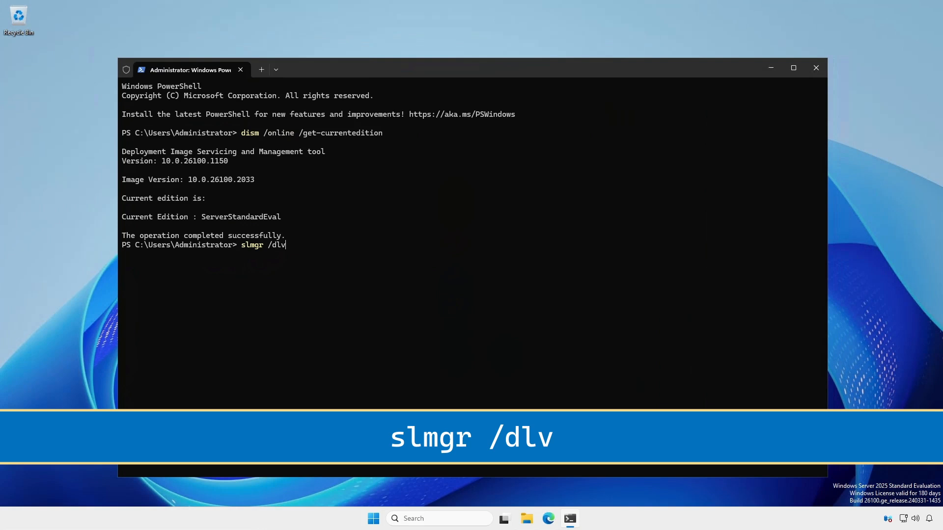
key("Enter")
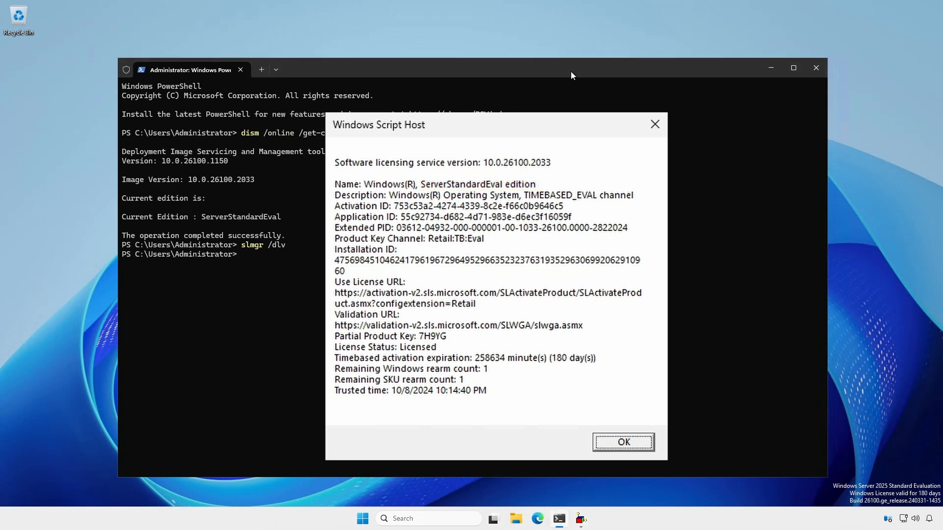
left_click(622, 443)
type("winver")
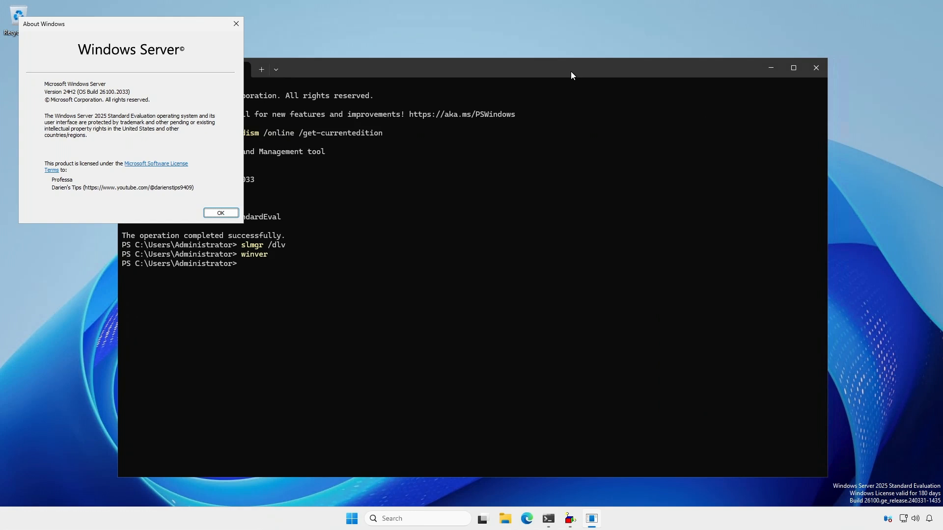
left_click(220, 213)
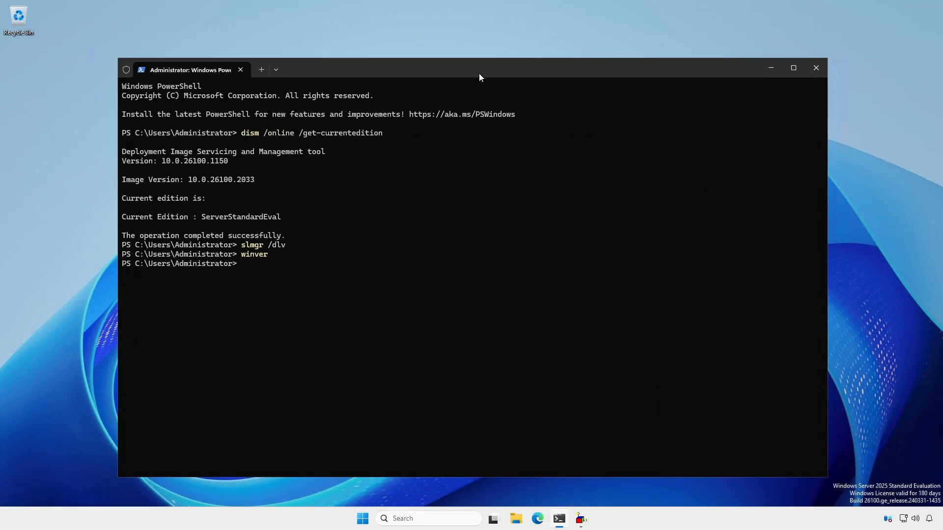
- Query target editions with dism /online /get-targeteditions: ServerTurbine, ServerStandard, ServerDatacenter
type("dism /online /get-targeteditions")
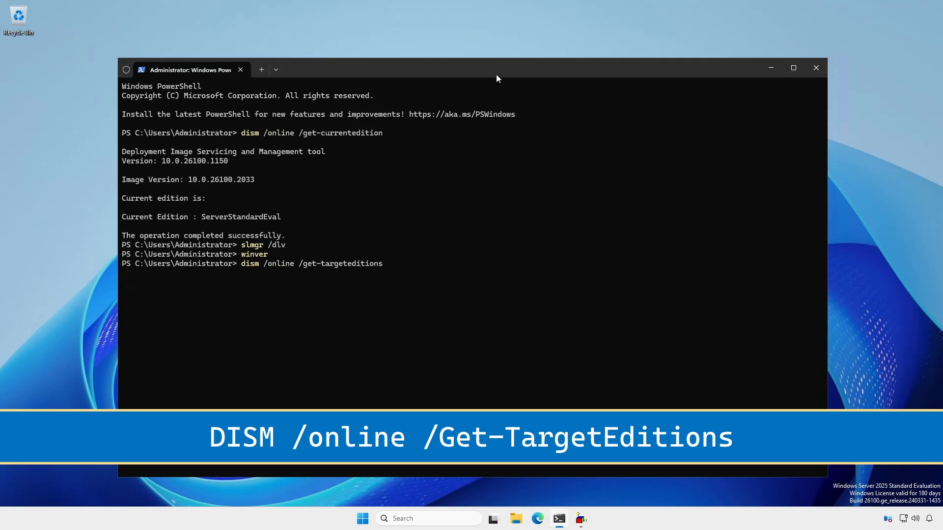
key("enter")
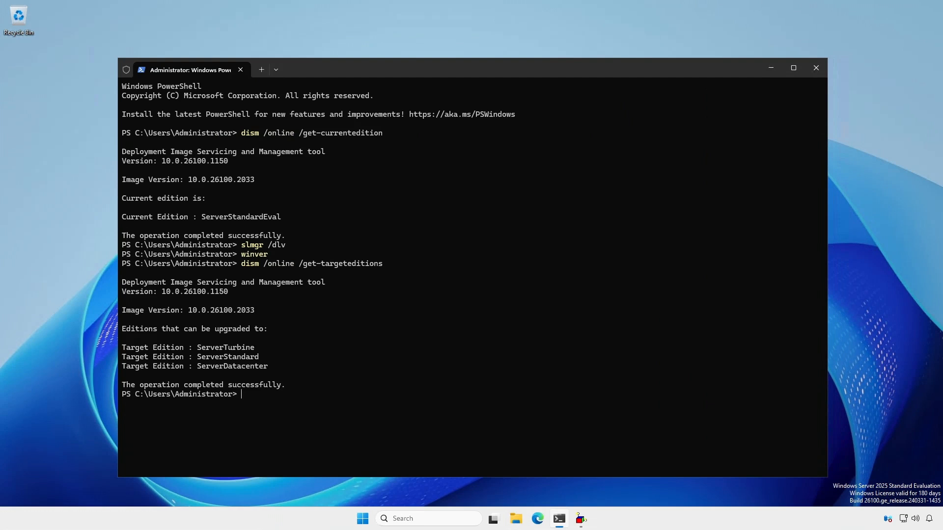
left_click(536, 518)
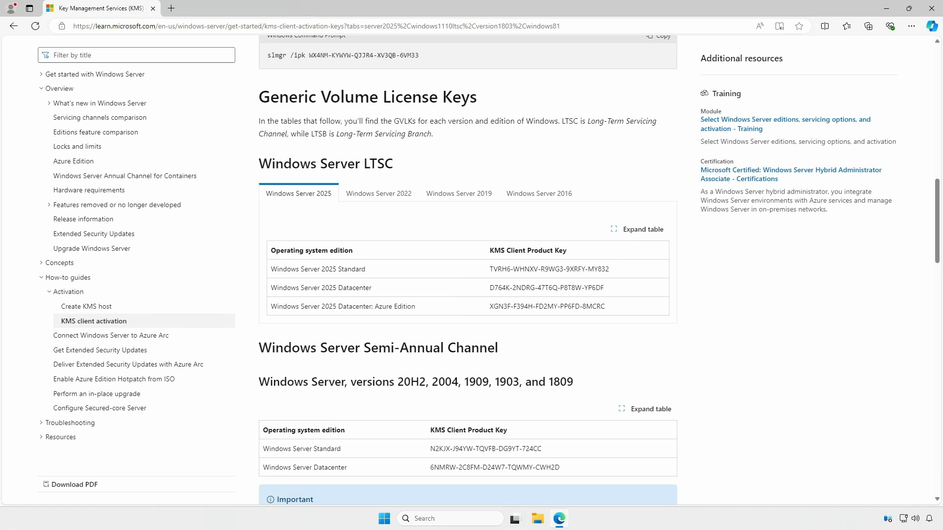
- Browse the KMS client key tables for Windows Server 2025, 2022 and 2019
left_click(379, 193)
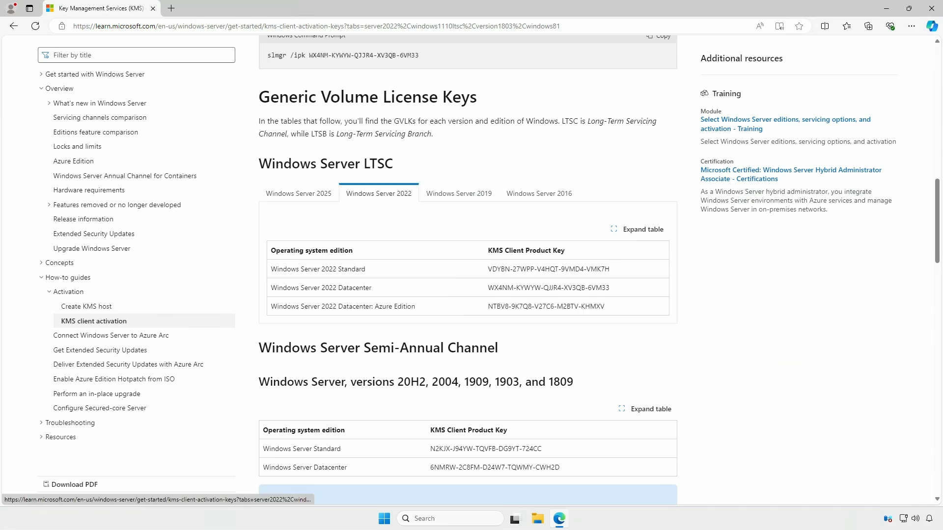
left_click(458, 193)
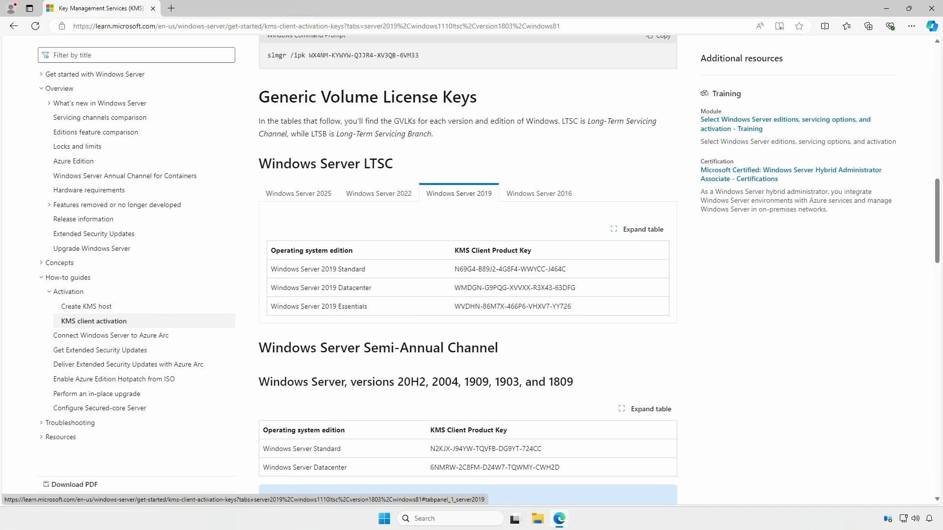
left_click(538, 194)
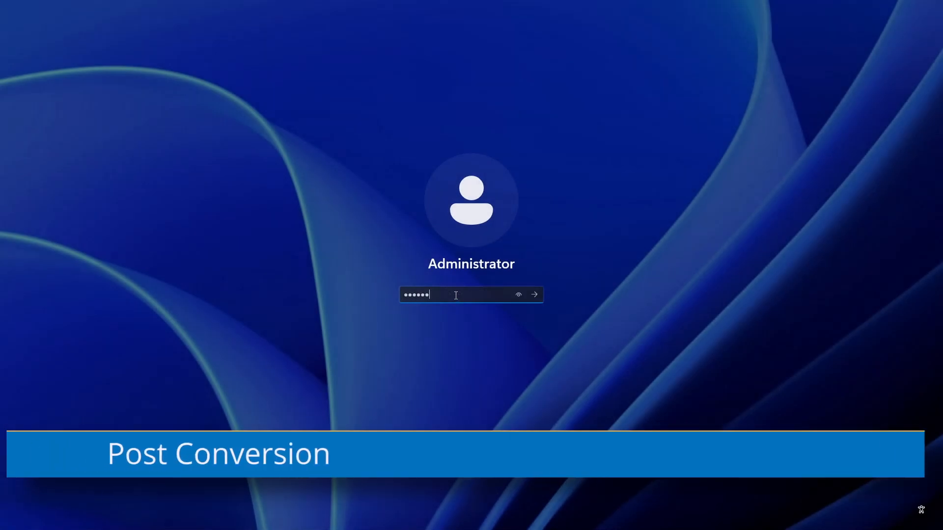
- Sign in as Administrator after the restart and bring up the Start shortcuts for PowerShell
left_click(532, 294)
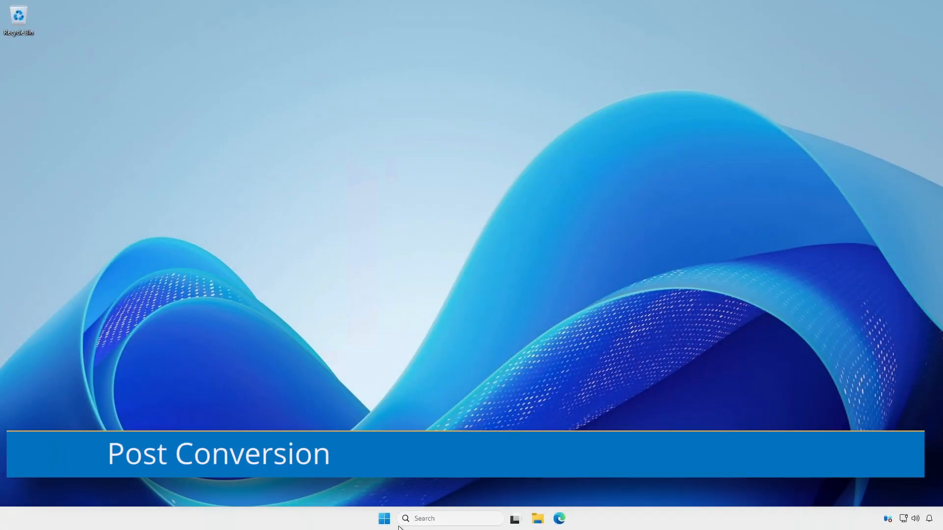
right_click(384, 519)
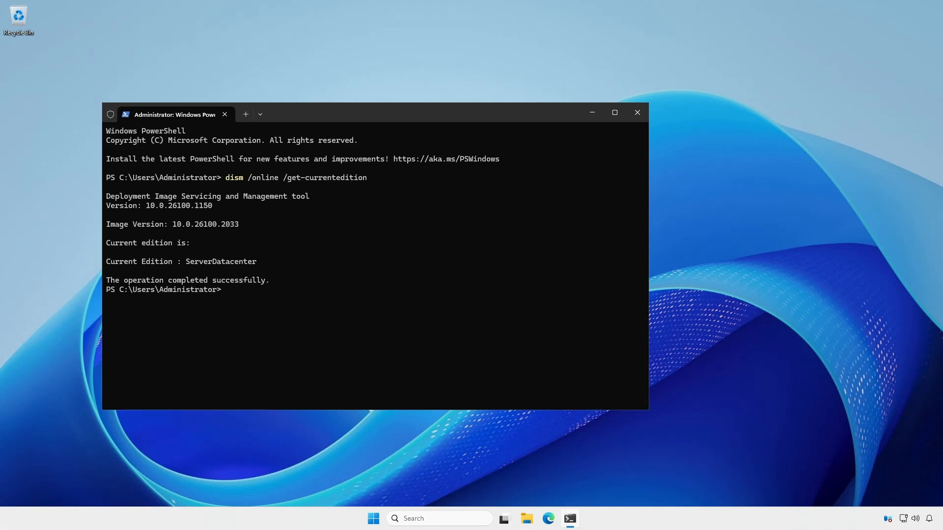
- Prepare the slmgr /dlv license query below the ServerDatacenter edition result
type("slmgr /dlv")
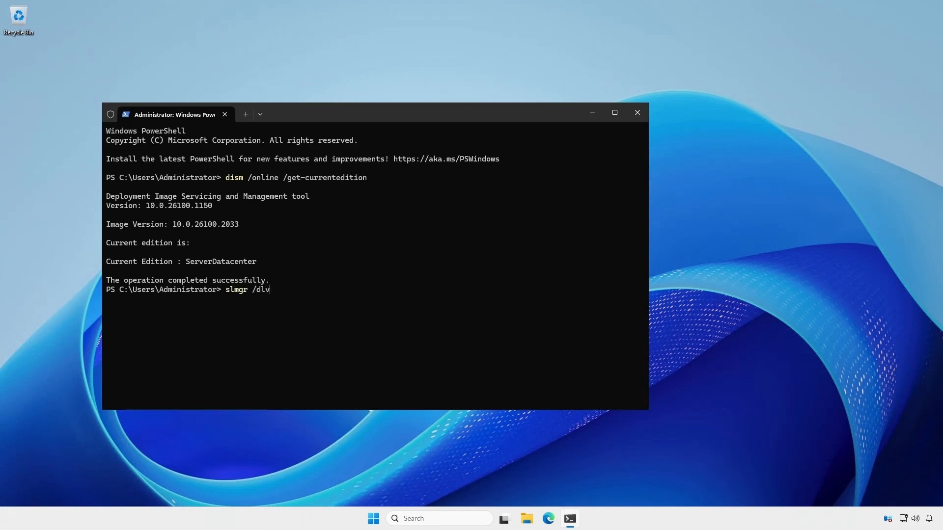